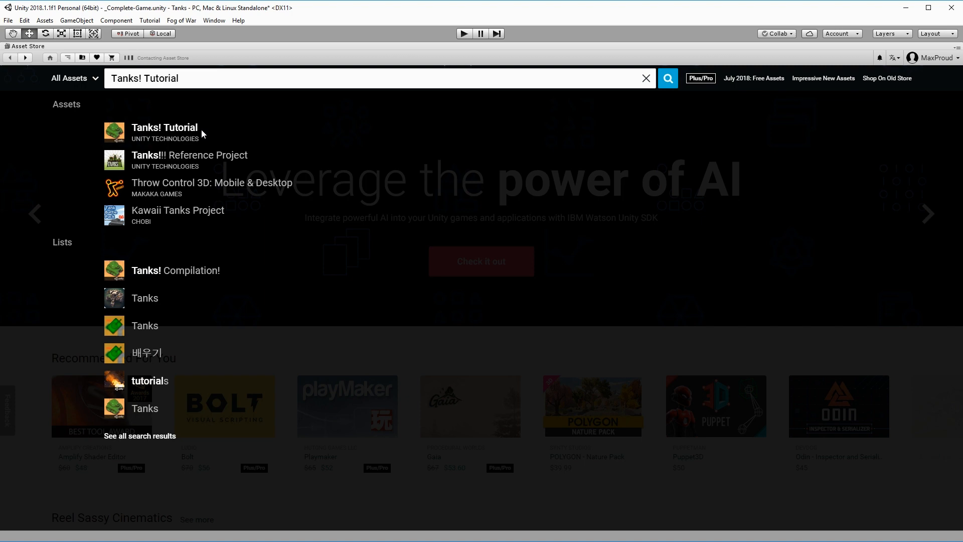
# Close the Asset Store search results to show the Tanks desert level in the Scene view
pyautogui.click(164, 128)
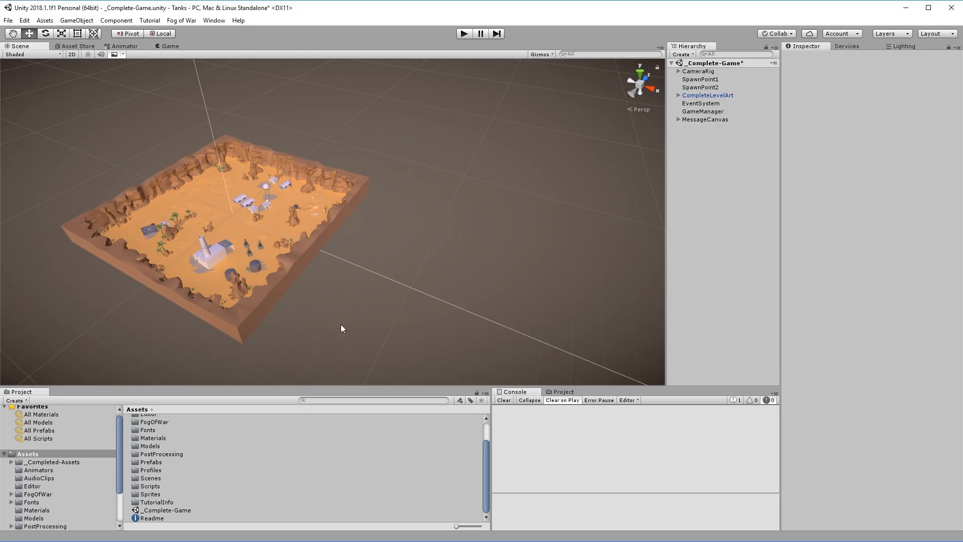
pyautogui.moveTo(331, 323)
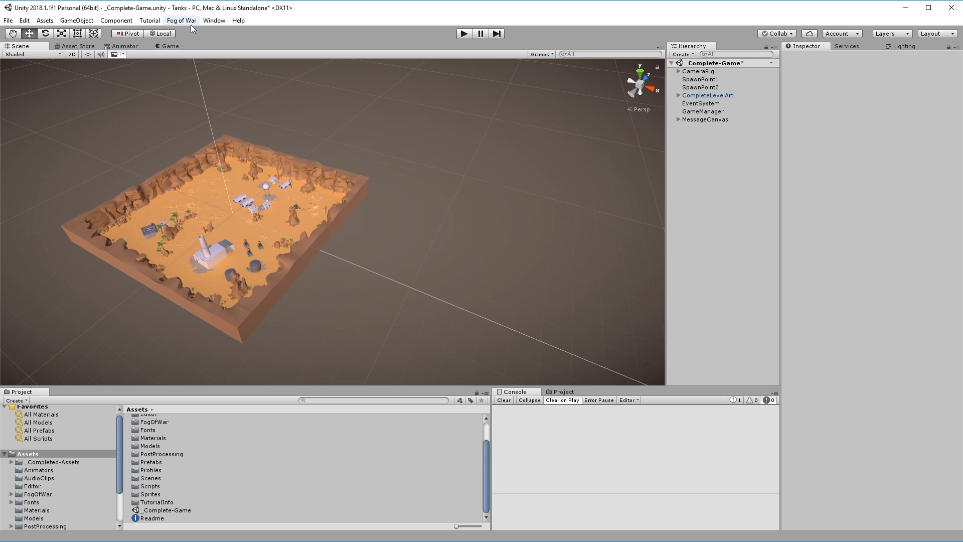
# Create a new Fog of War Manager without terrain, saving the New Level resistance map to Assets
pyautogui.click(181, 20)
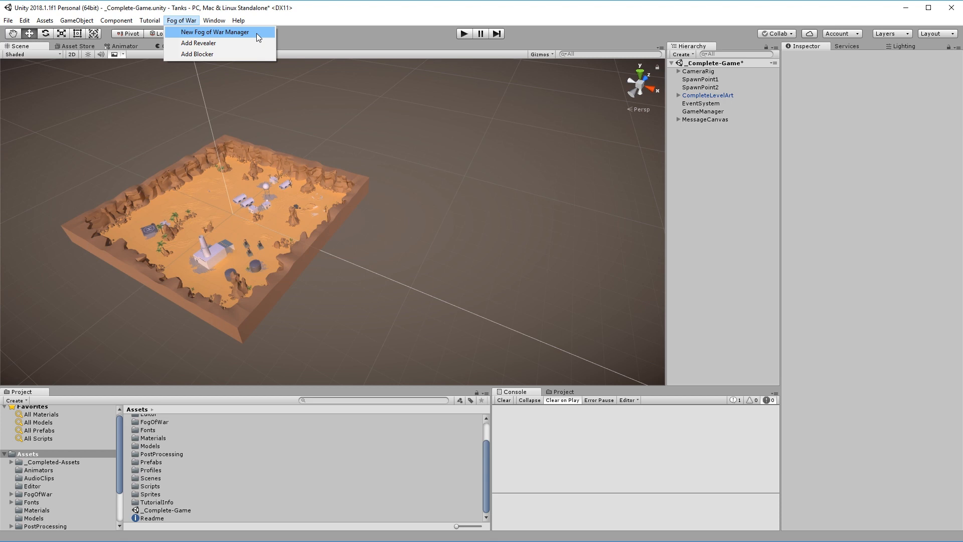
pyautogui.click(214, 32)
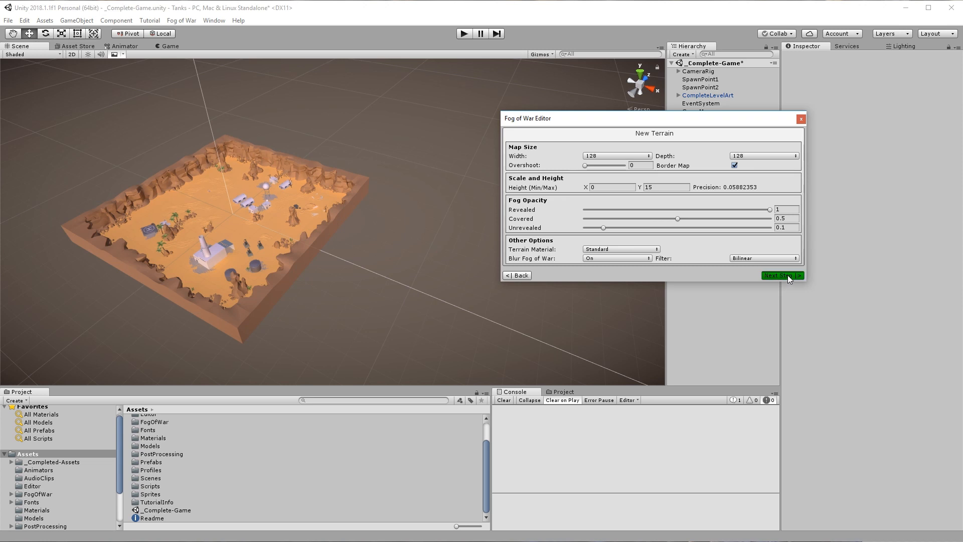
pyautogui.click(781, 275)
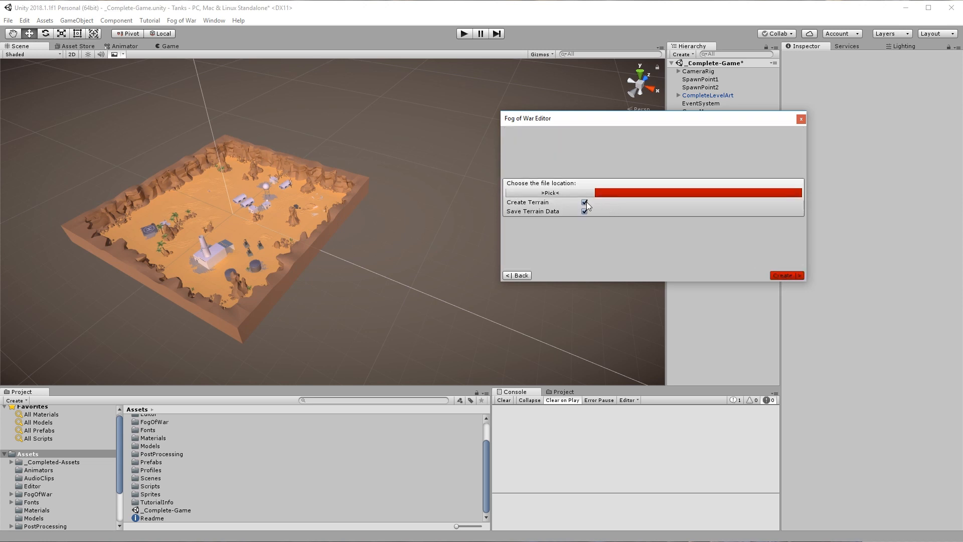
pyautogui.click(583, 202)
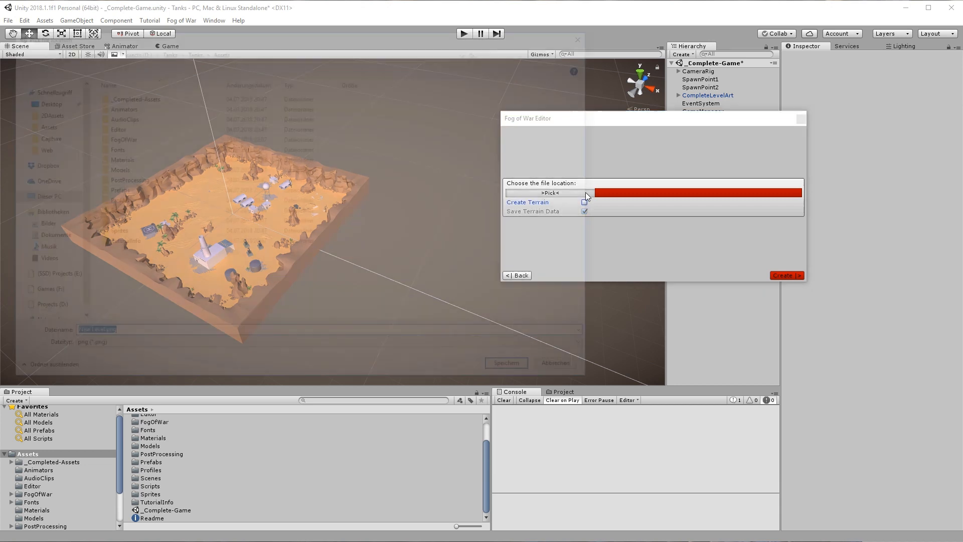
pyautogui.click(549, 192)
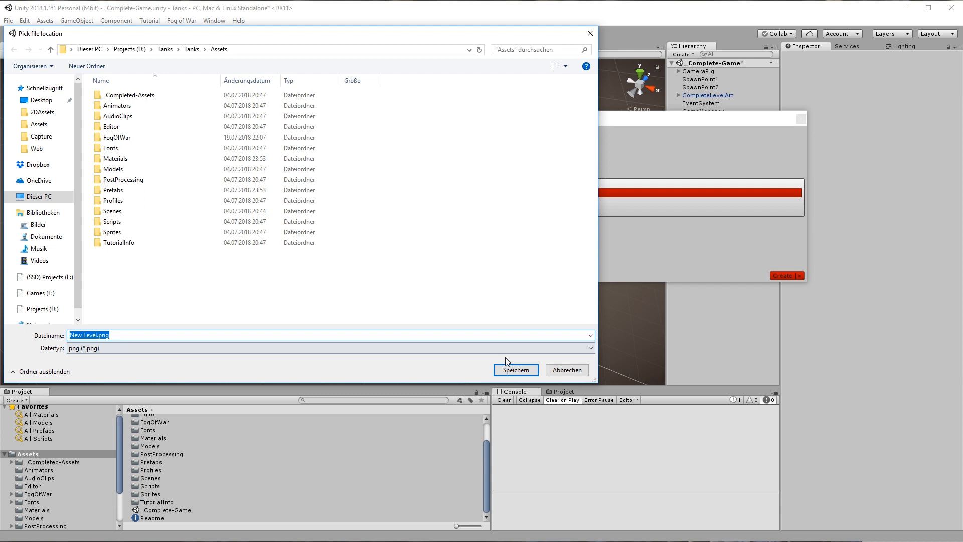
pyautogui.click(514, 369)
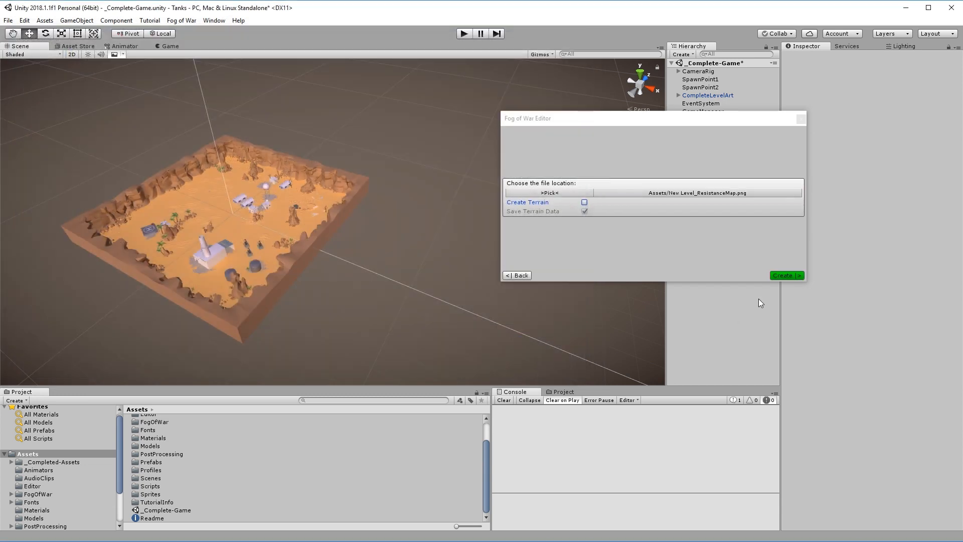
pyautogui.click(787, 275)
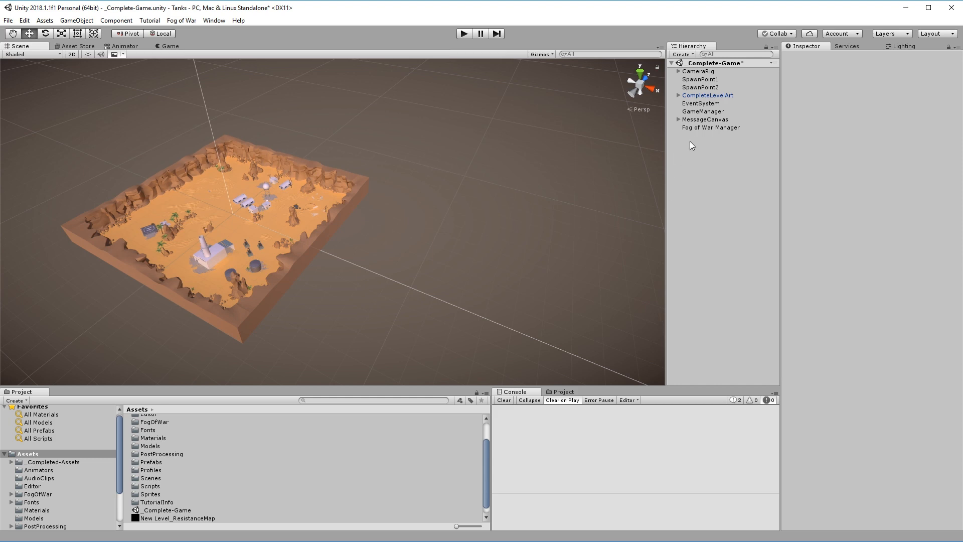
# Select the Fog of War Manager in the Hierarchy to view its manager and blur components
pyautogui.click(711, 126)
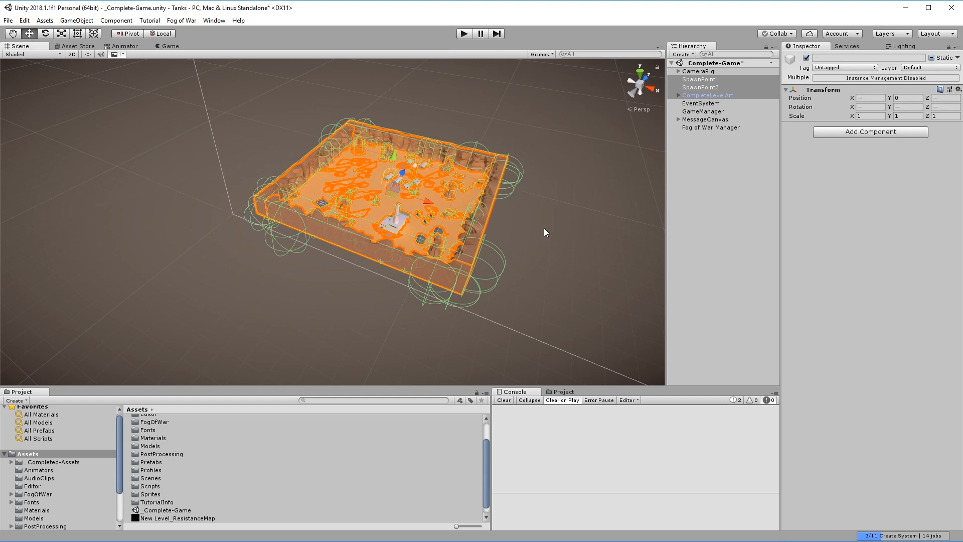
pyautogui.click(710, 127)
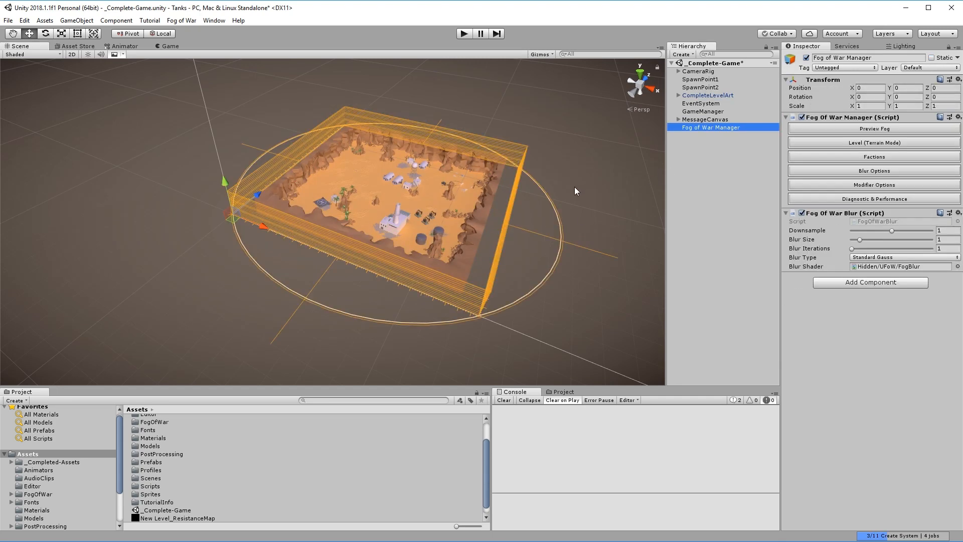
pyautogui.click(640, 71)
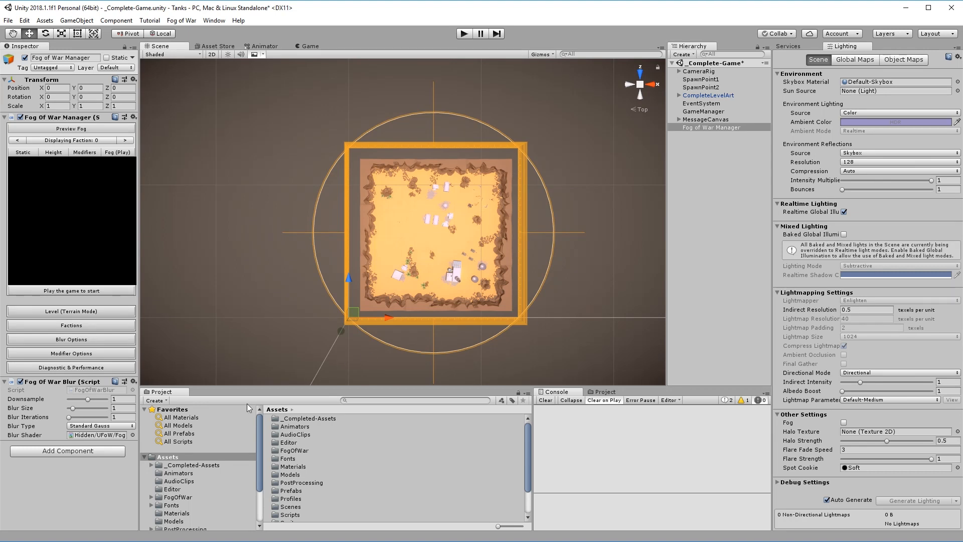
# Preview the fog, then inspect the Gold material's shader list for the UFoW shaders
pyautogui.click(176, 512)
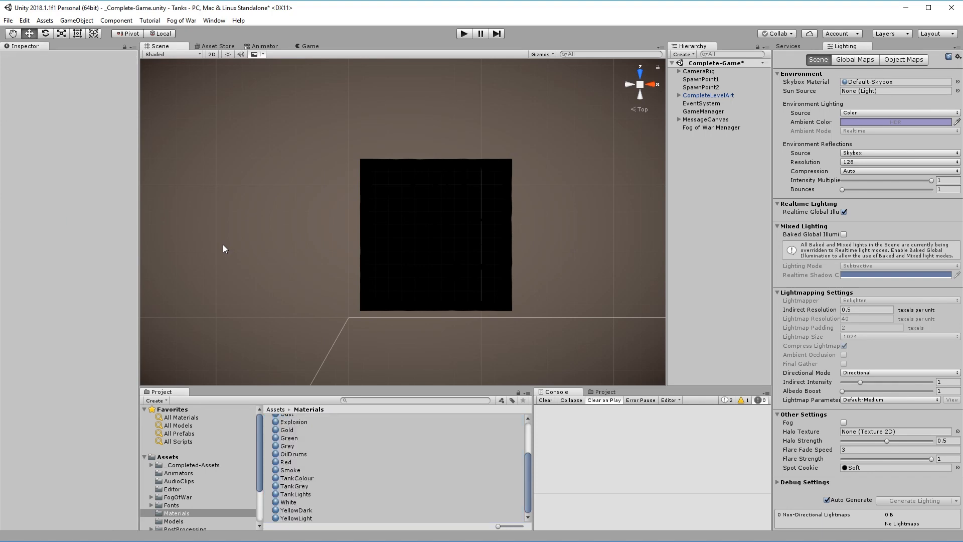
pyautogui.click(287, 430)
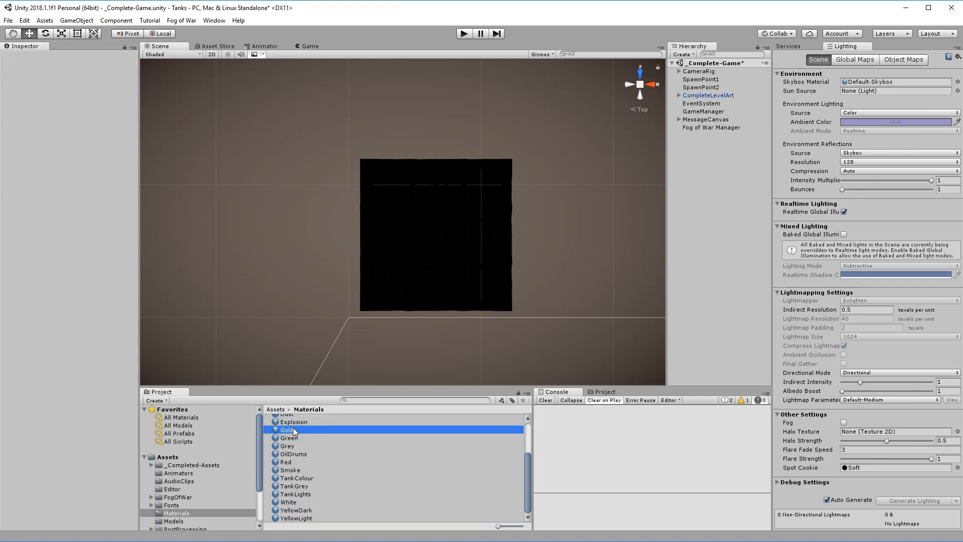
pyautogui.click(90, 66)
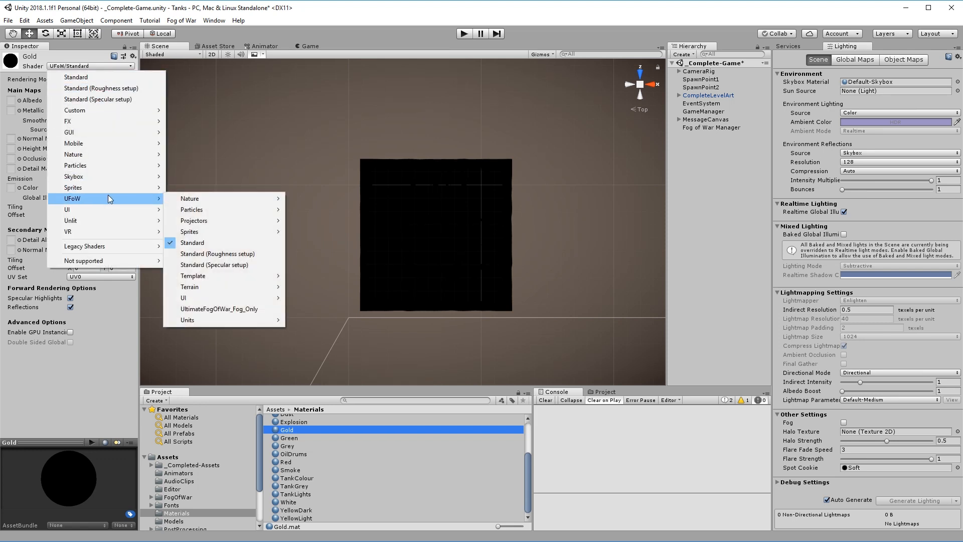
pyautogui.moveTo(191, 209)
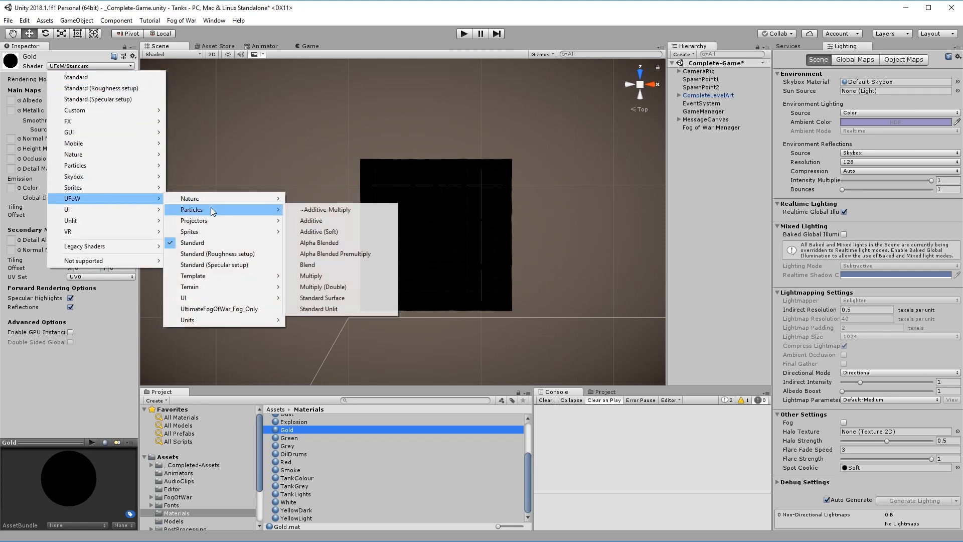
pyautogui.moveTo(208, 232)
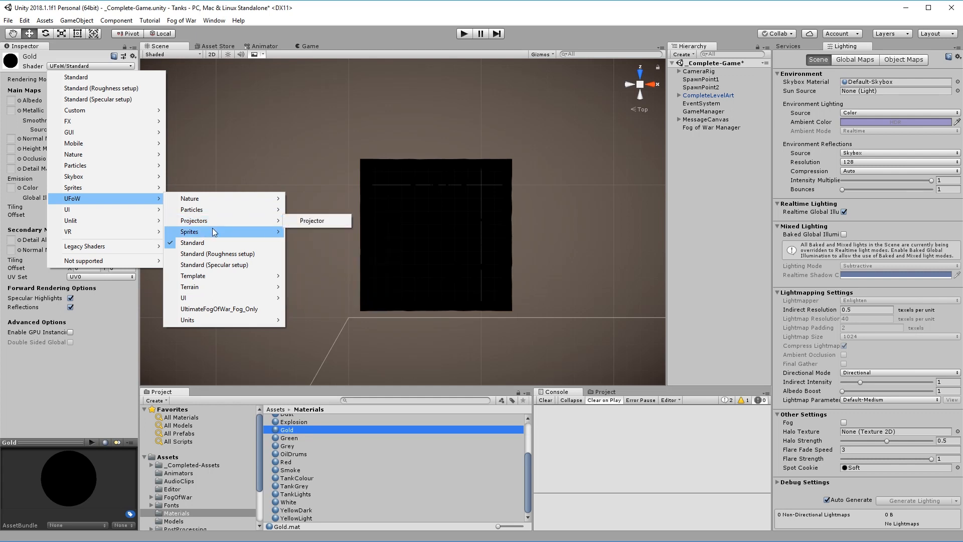
pyautogui.moveTo(215, 275)
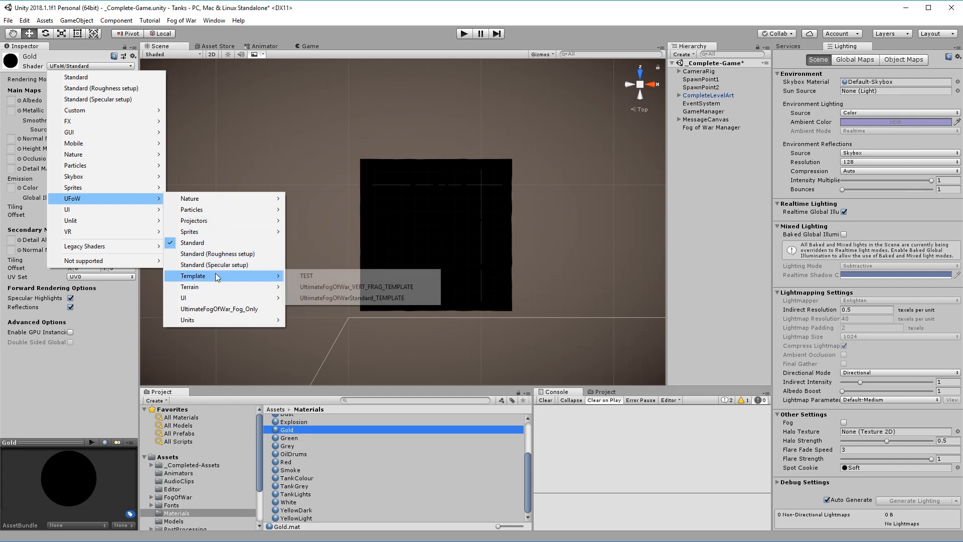
pyautogui.moveTo(202, 298)
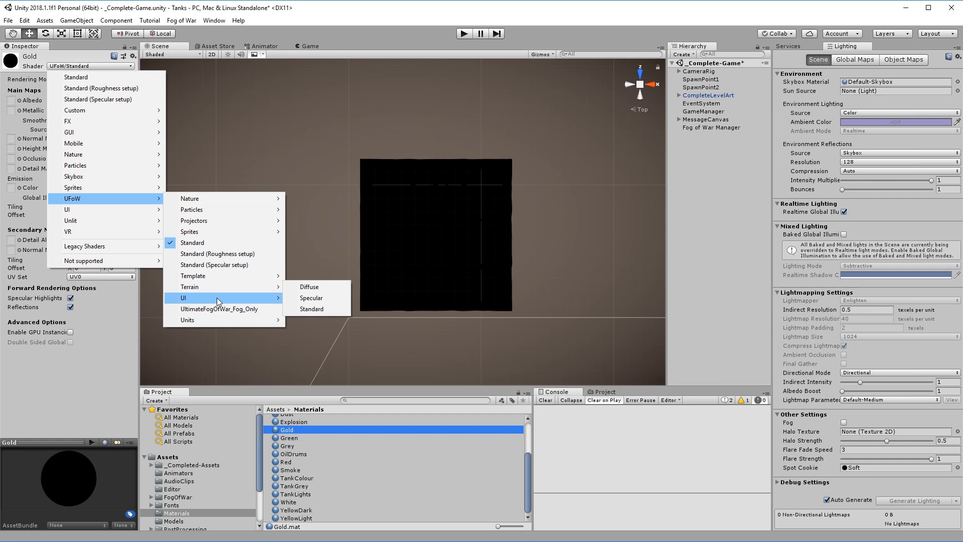
pyautogui.moveTo(218, 308)
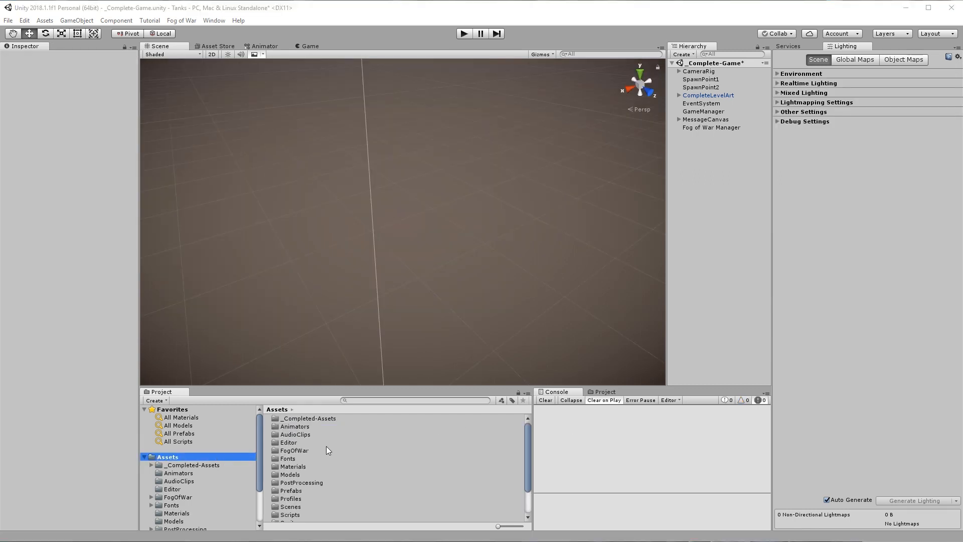
# Add a Fog Of War Entity component to the CompleteTank prefab from _Completed-Assets/Prefabs
pyautogui.click(151, 465)
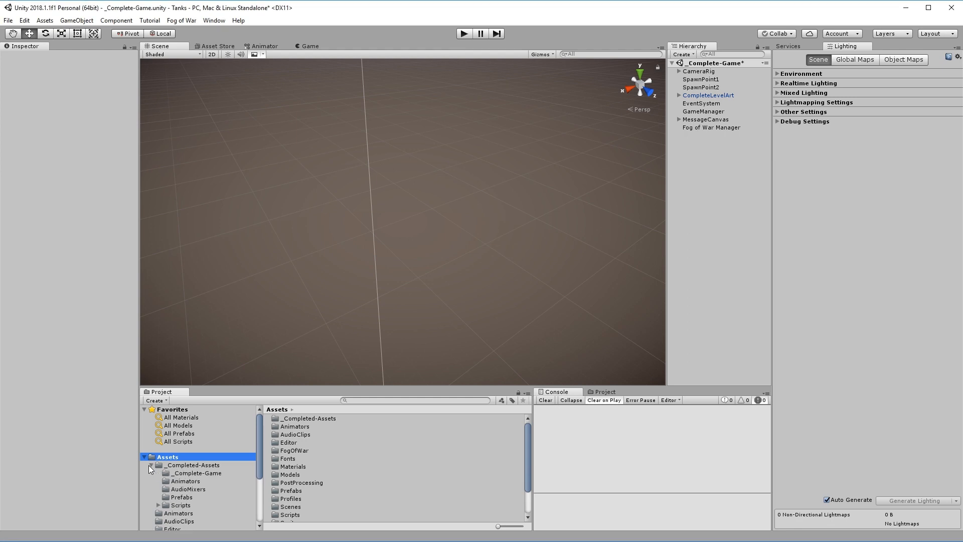
pyautogui.click(181, 496)
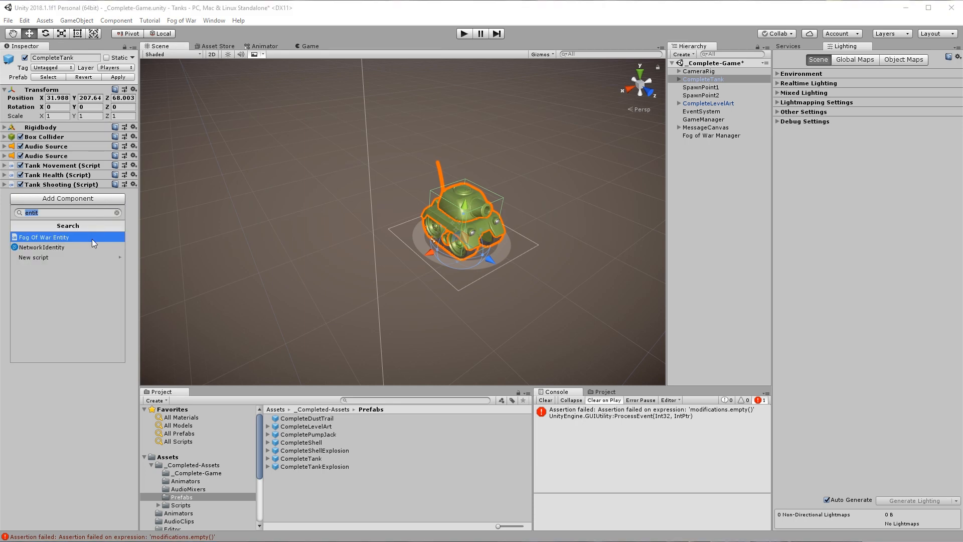
pyautogui.click(43, 238)
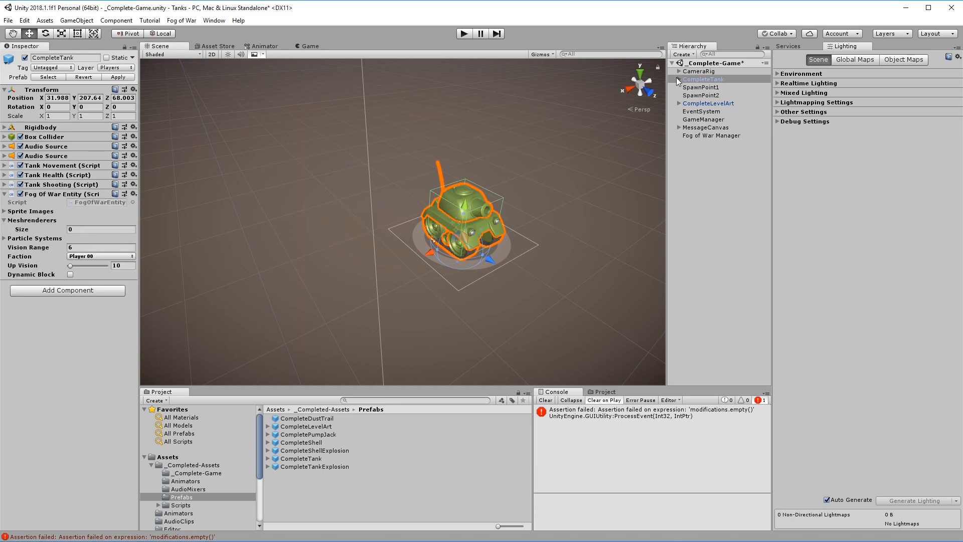
# Assign the tank's renderers and dust trails to the entity, set vision range 12, and play
pyautogui.click(678, 79)
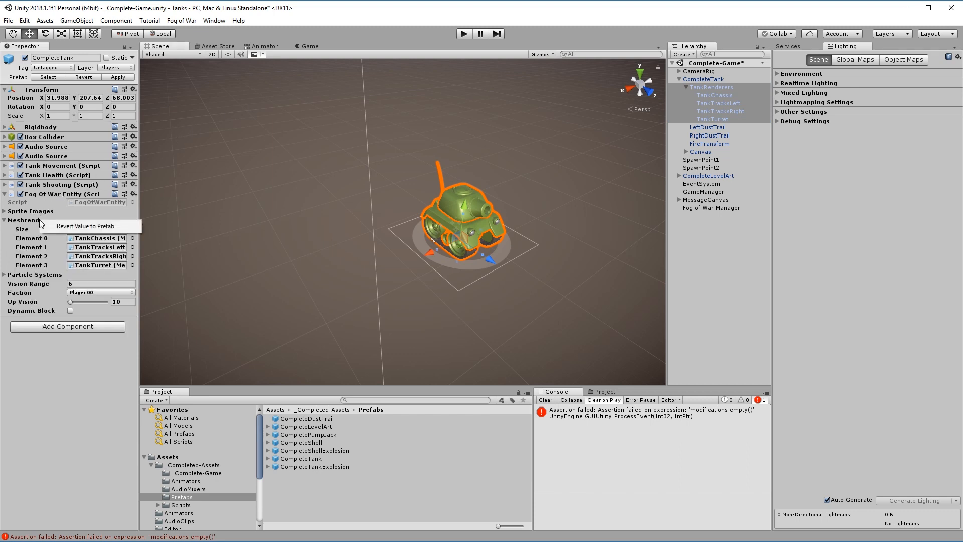
pyautogui.click(4, 219)
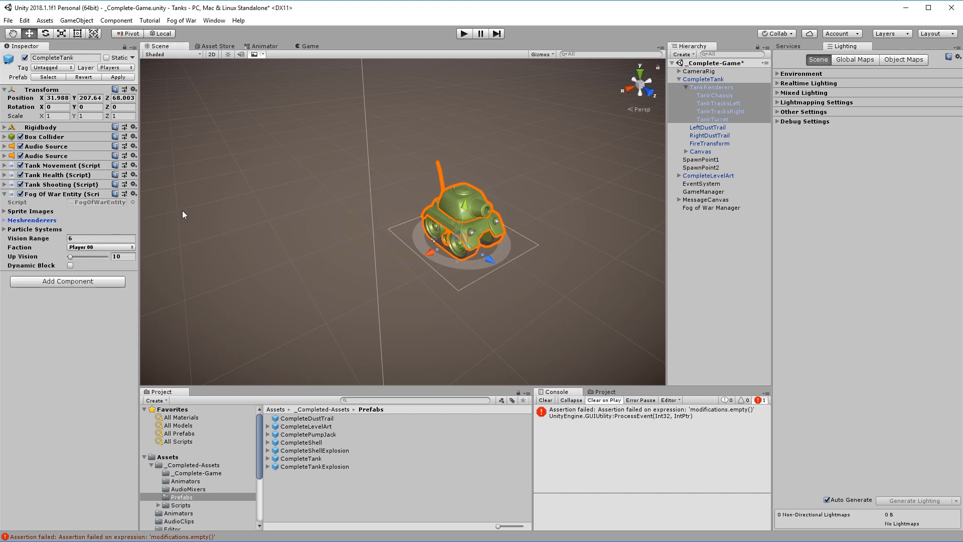
pyautogui.click(706, 127)
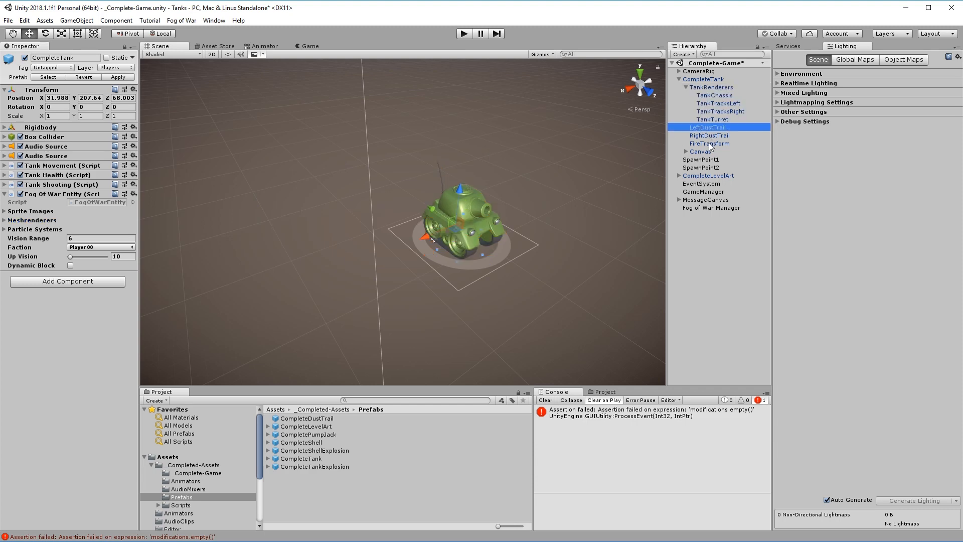
pyautogui.click(709, 134)
pyautogui.write('12')
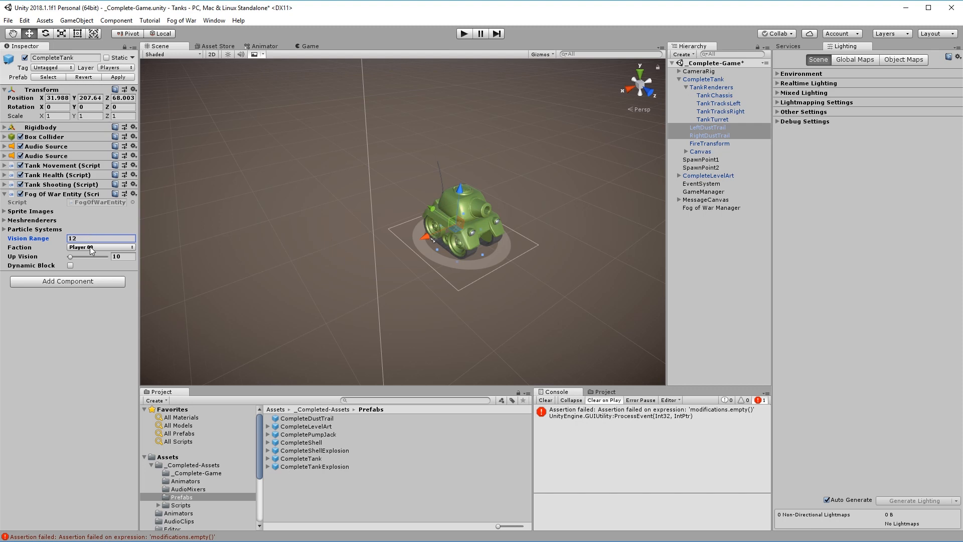
pyautogui.click(463, 33)
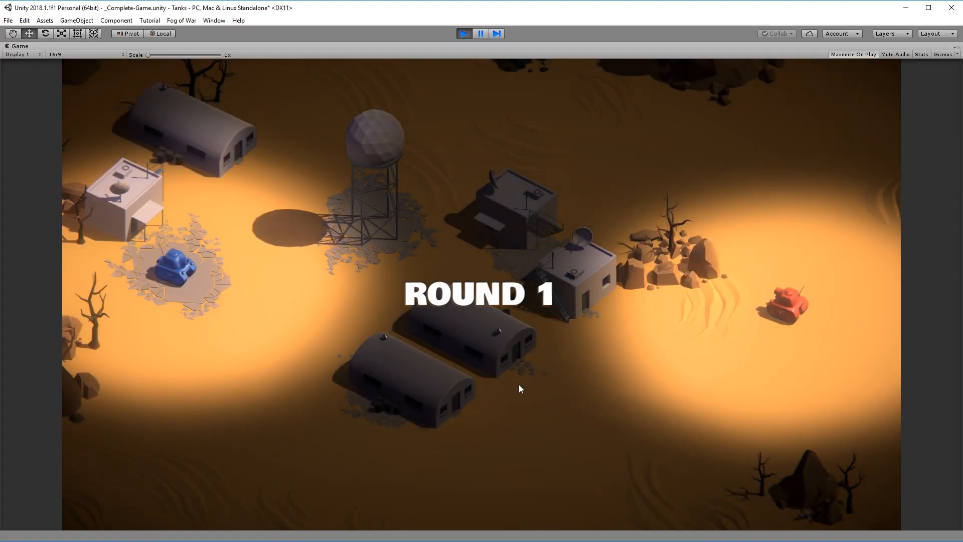